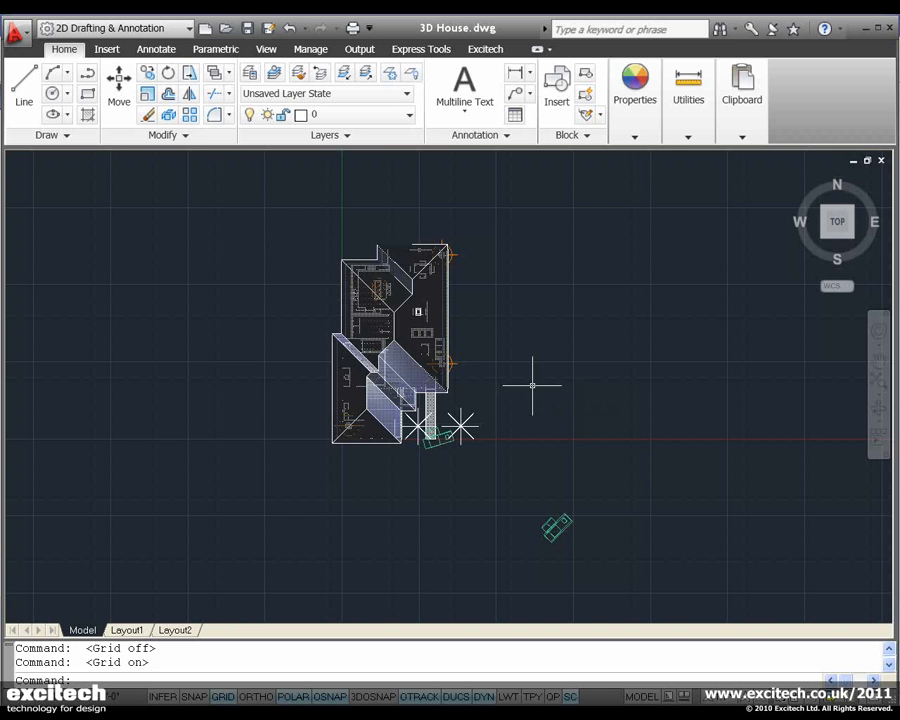
mouse_move(412, 236)
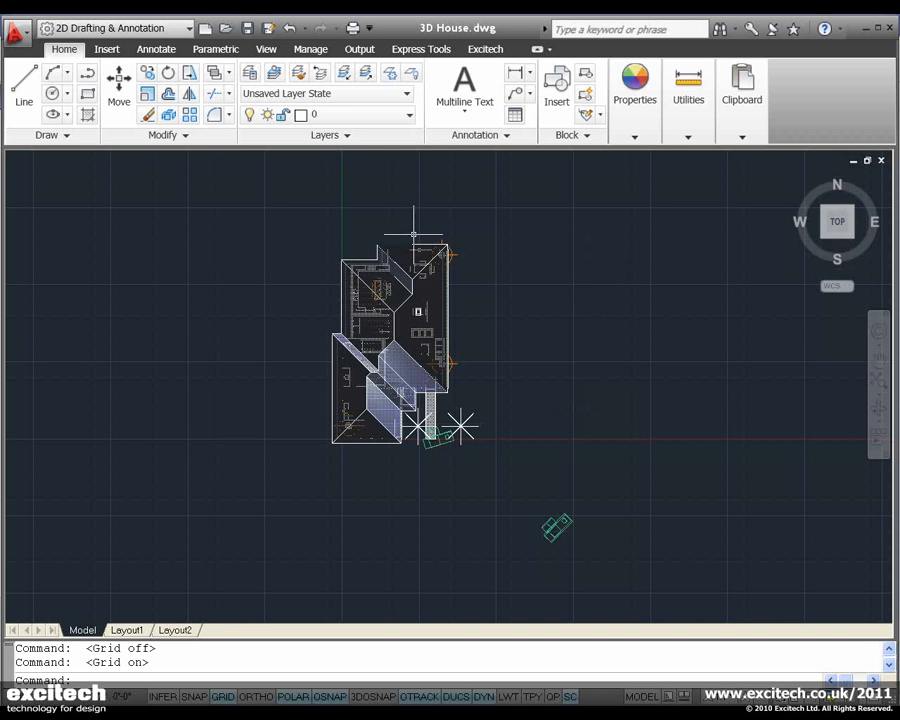
mouse_move(440, 218)
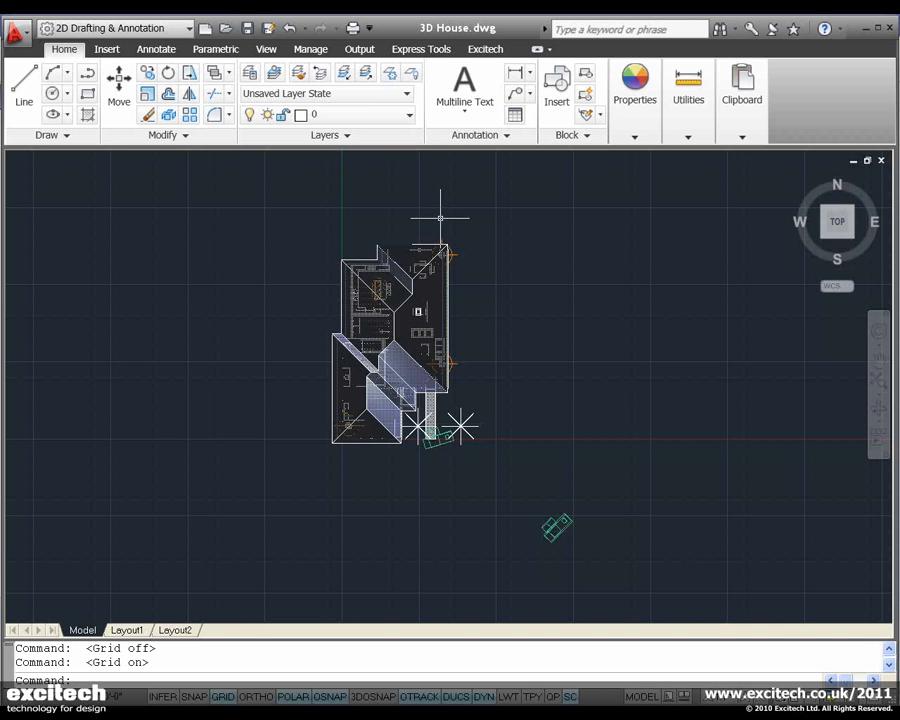
mouse_move(644, 442)
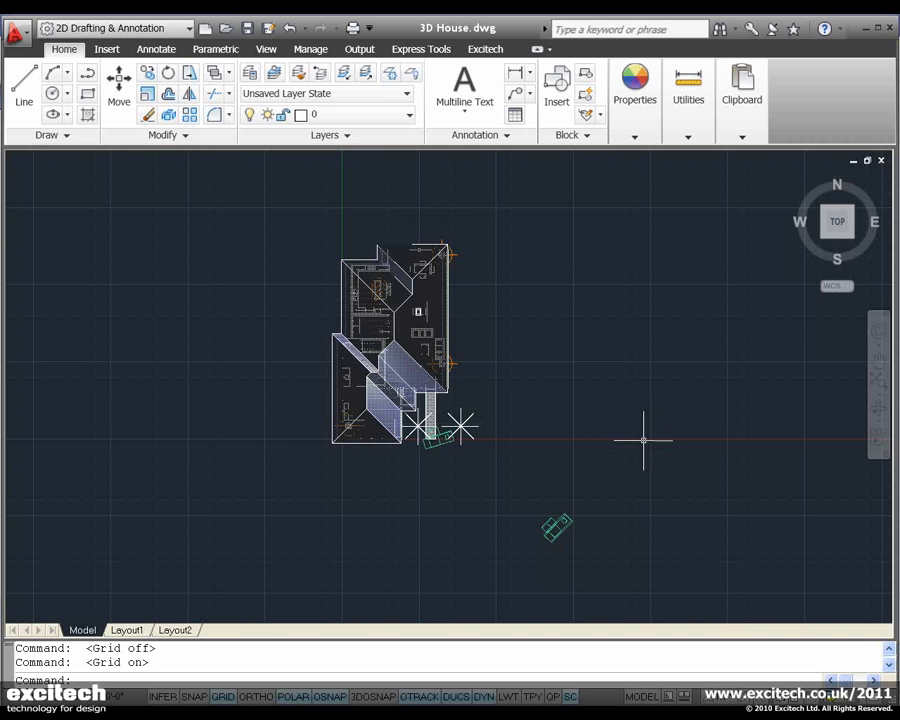
mouse_move(644, 204)
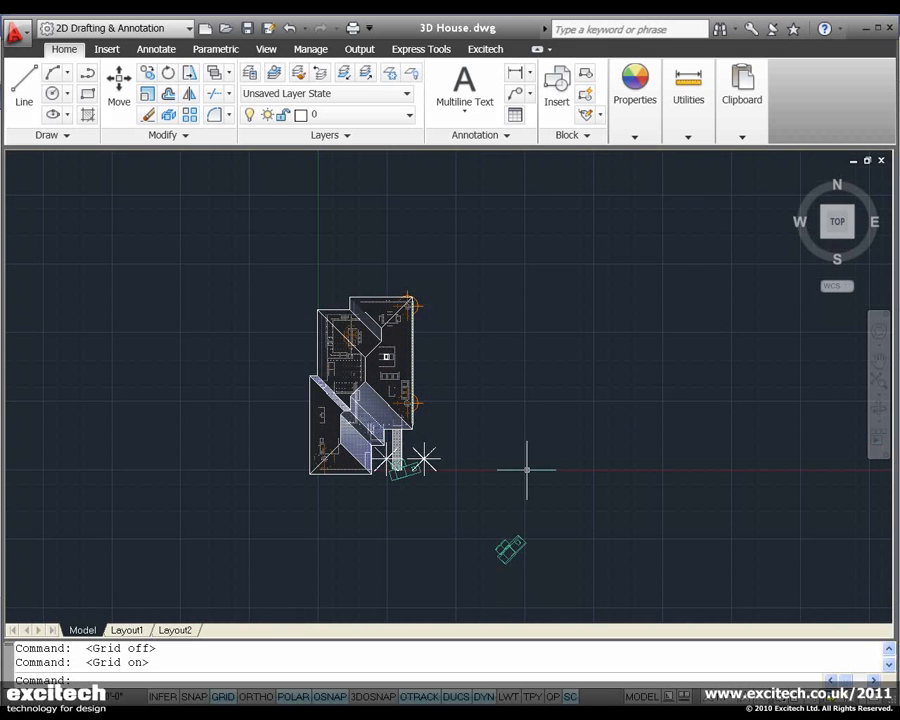
mouse_move(768, 480)
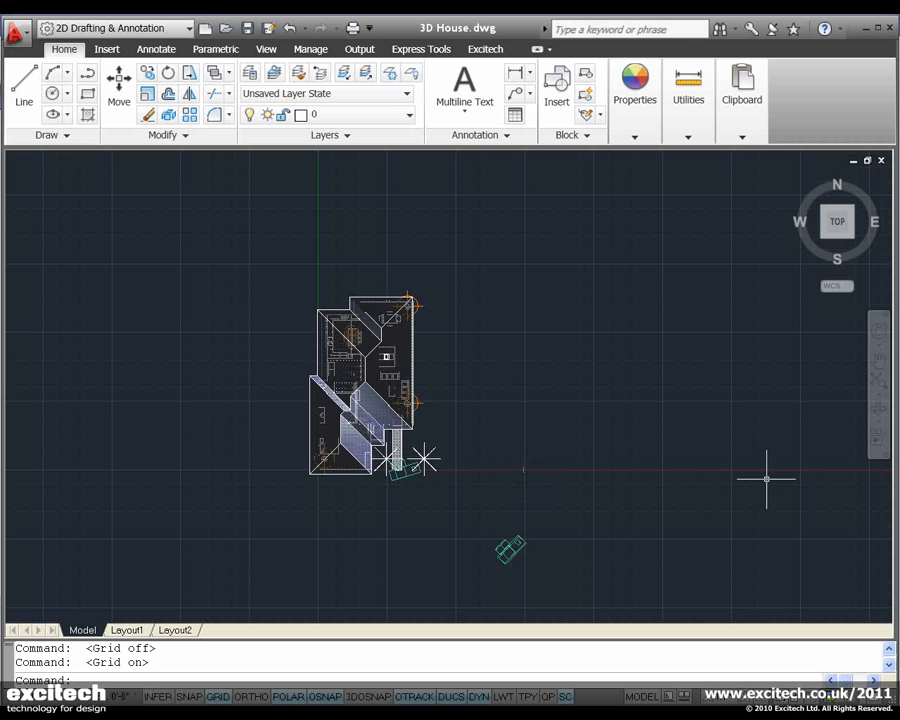
mouse_move(318, 244)
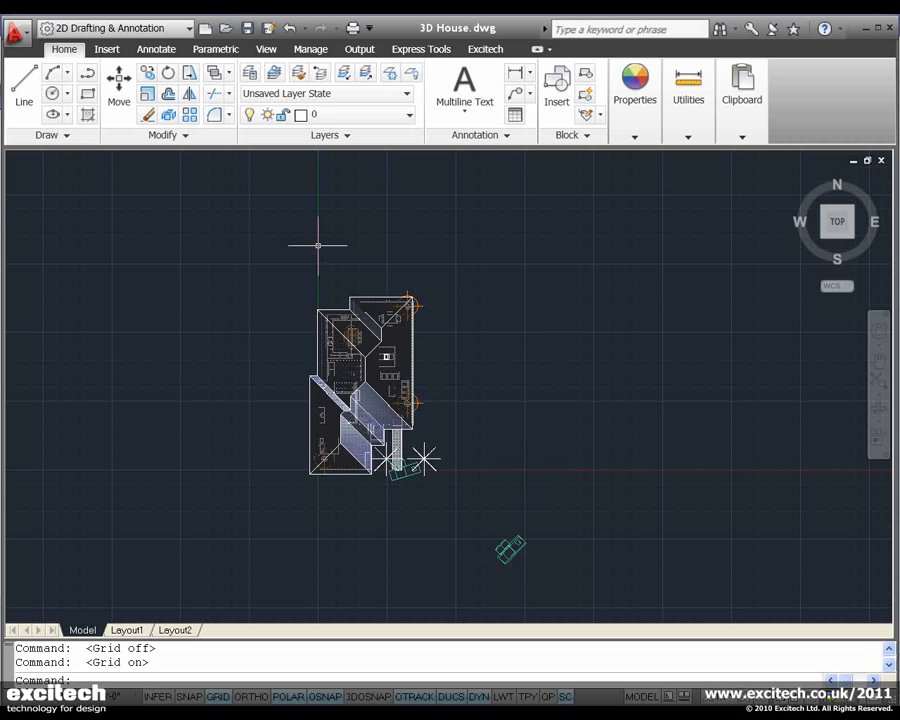
mouse_move(326, 290)
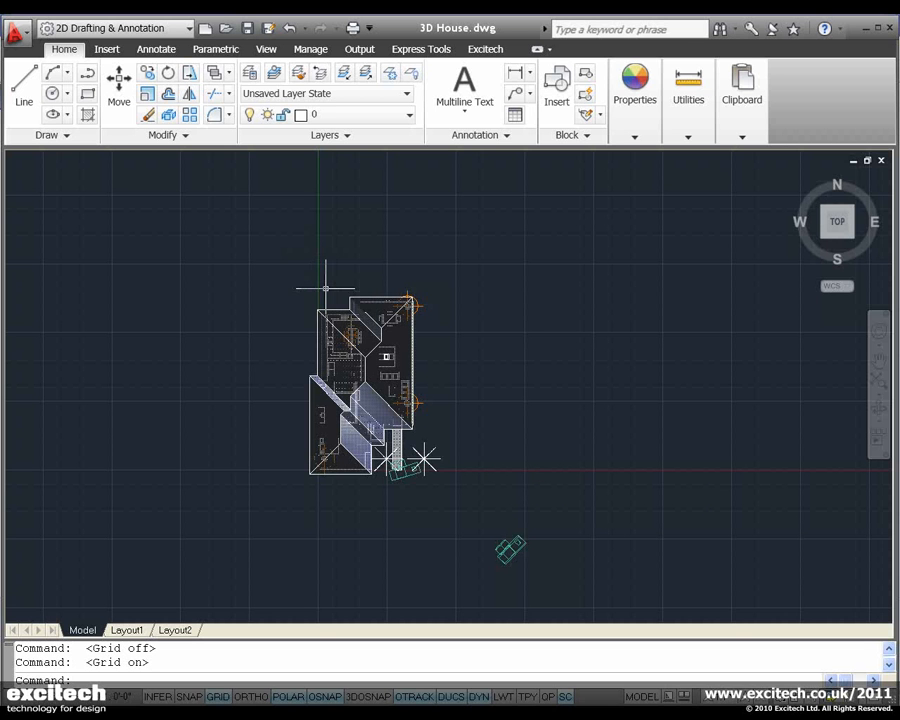
mouse_move(528, 492)
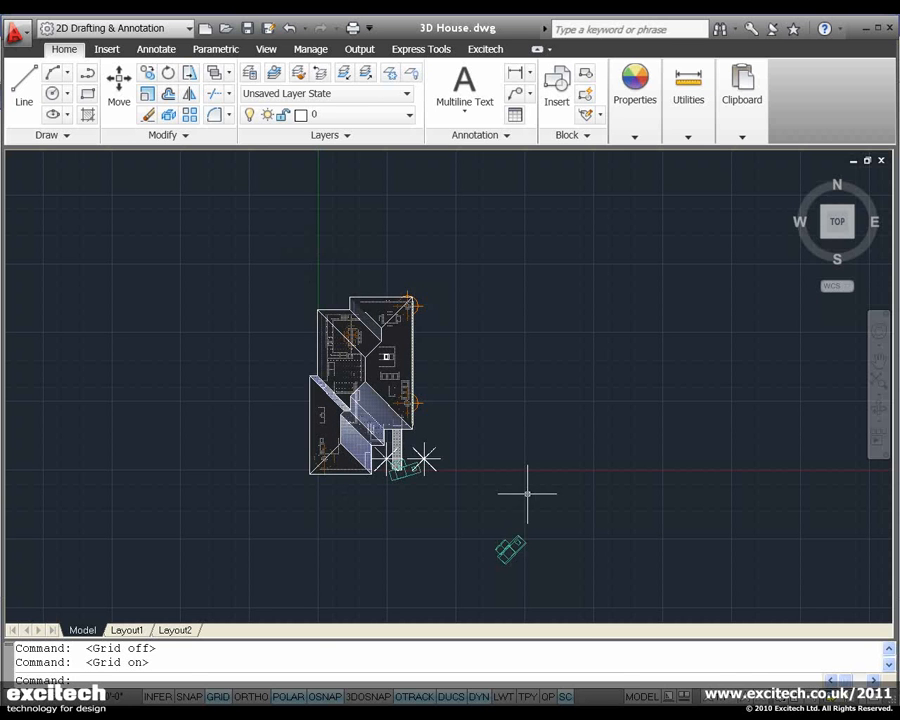
Toggle the grid off and on, collapse and restore the ribbon, then show the Excitech tab.
click(216, 696)
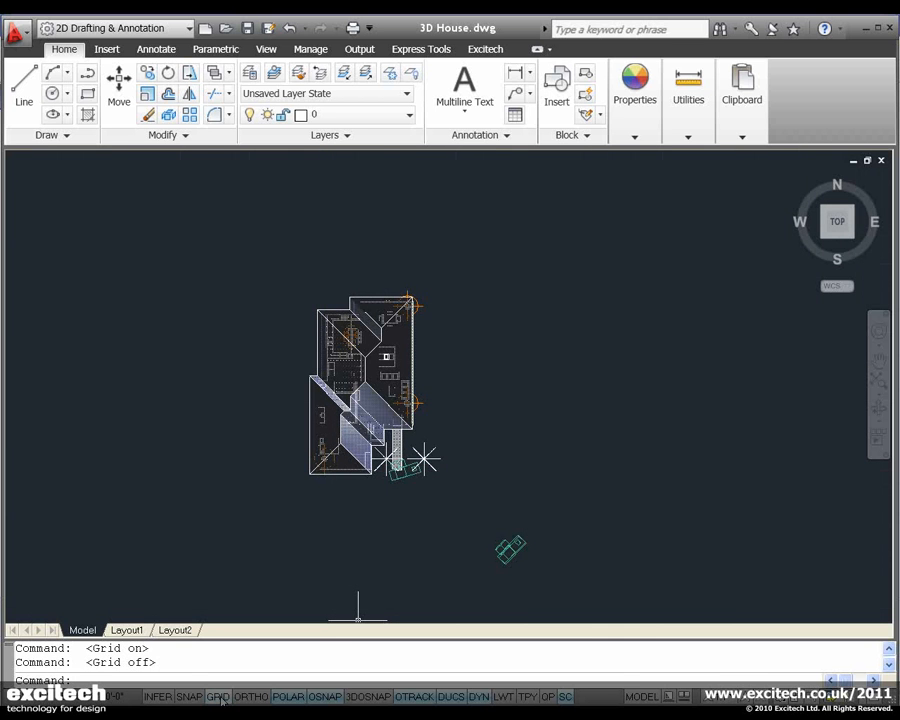
click(218, 696)
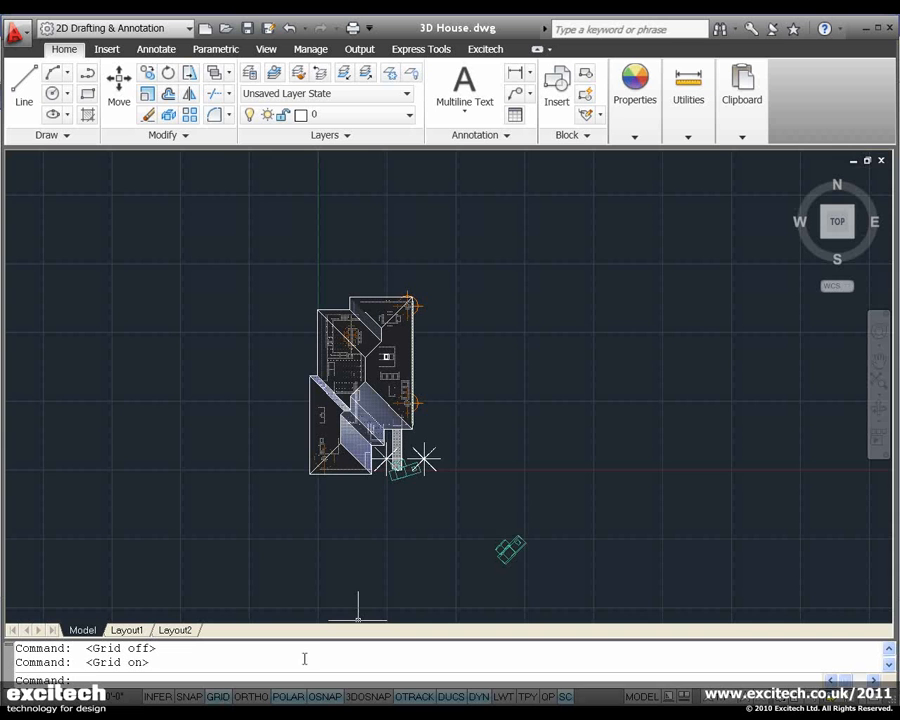
mouse_move(520, 276)
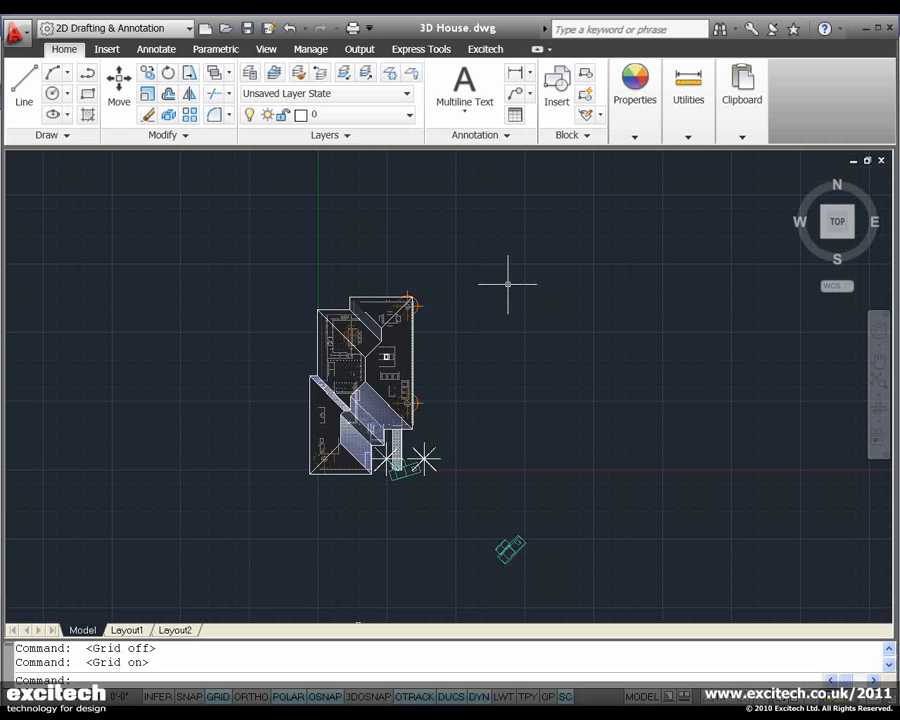
mouse_move(456, 276)
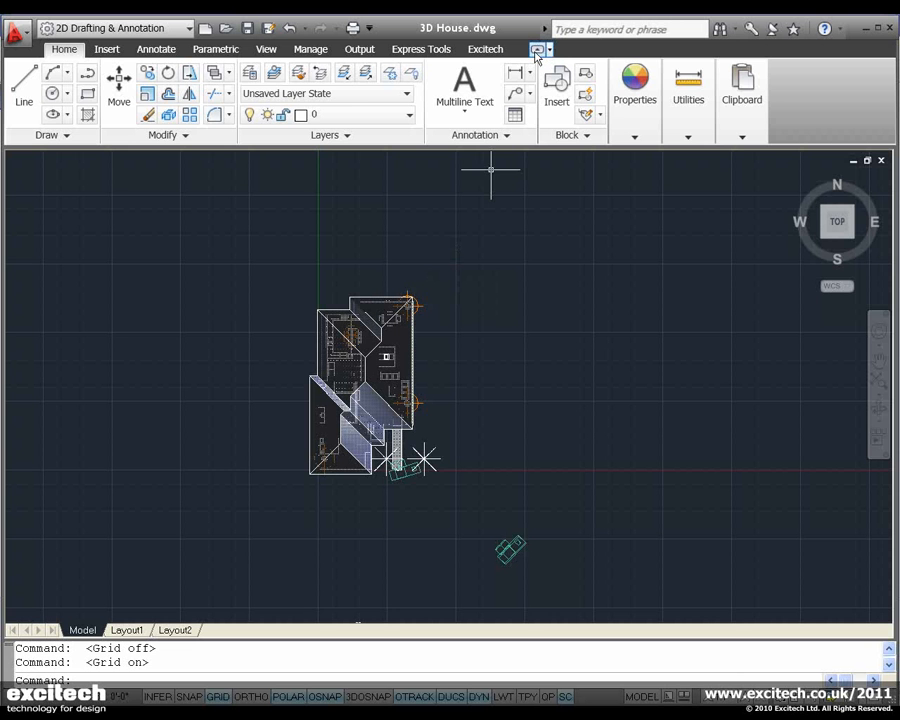
click(538, 50)
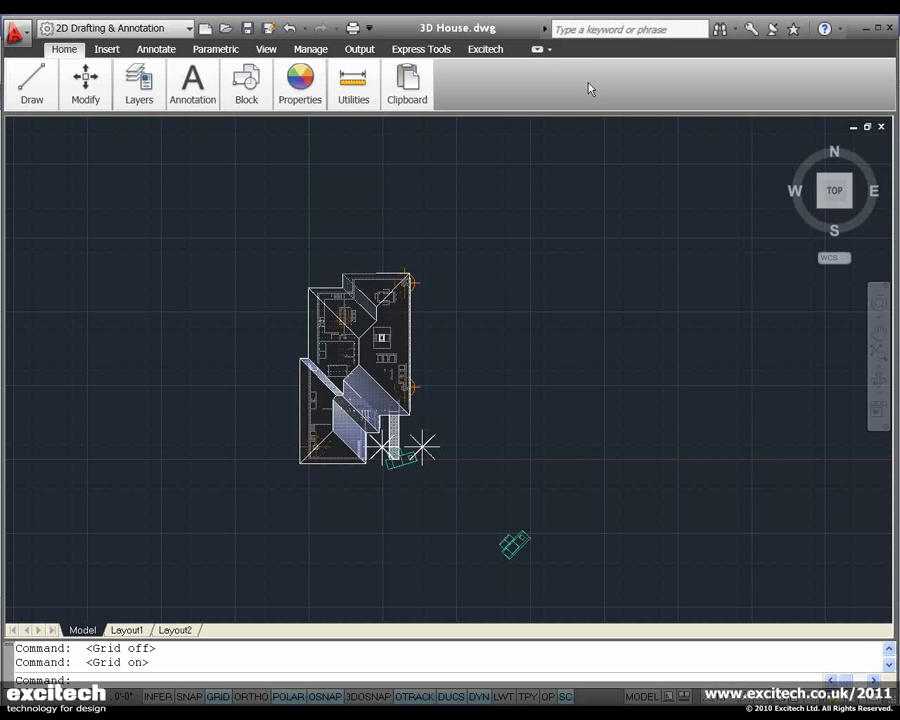
click(536, 48)
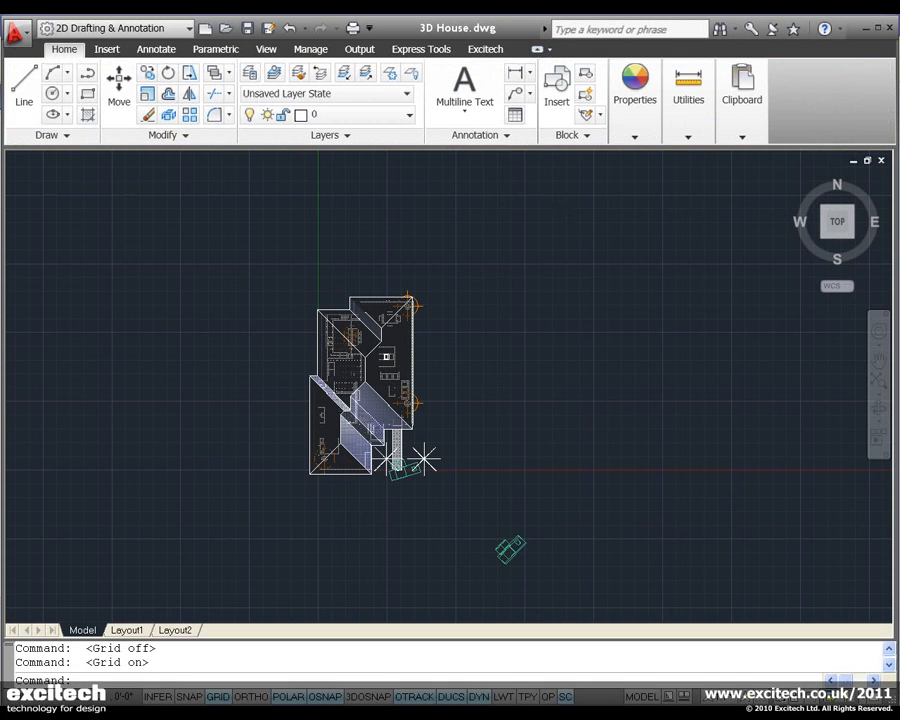
mouse_move(364, 230)
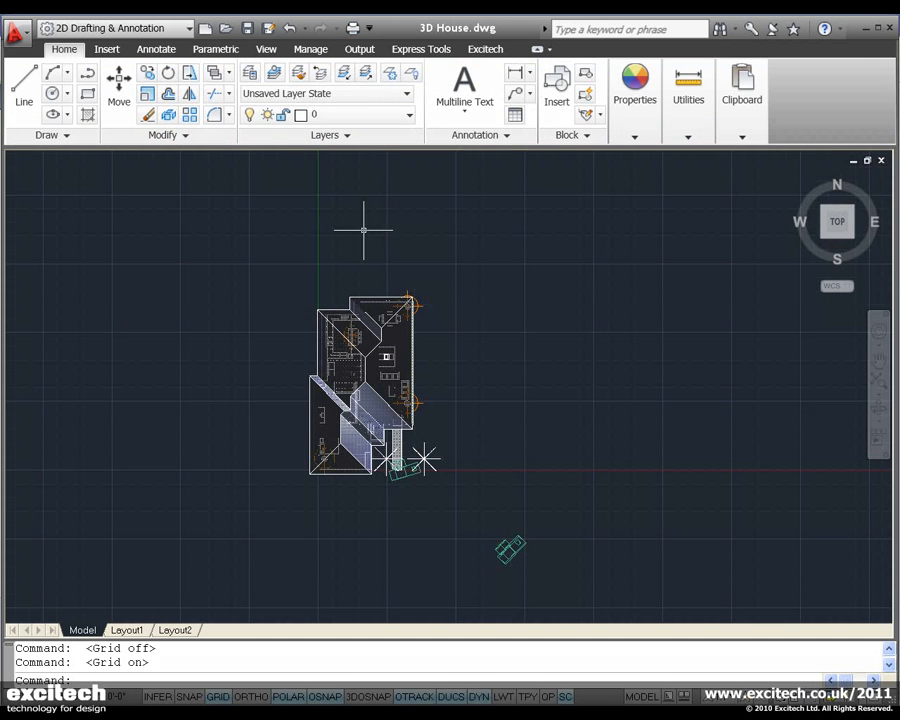
mouse_move(388, 230)
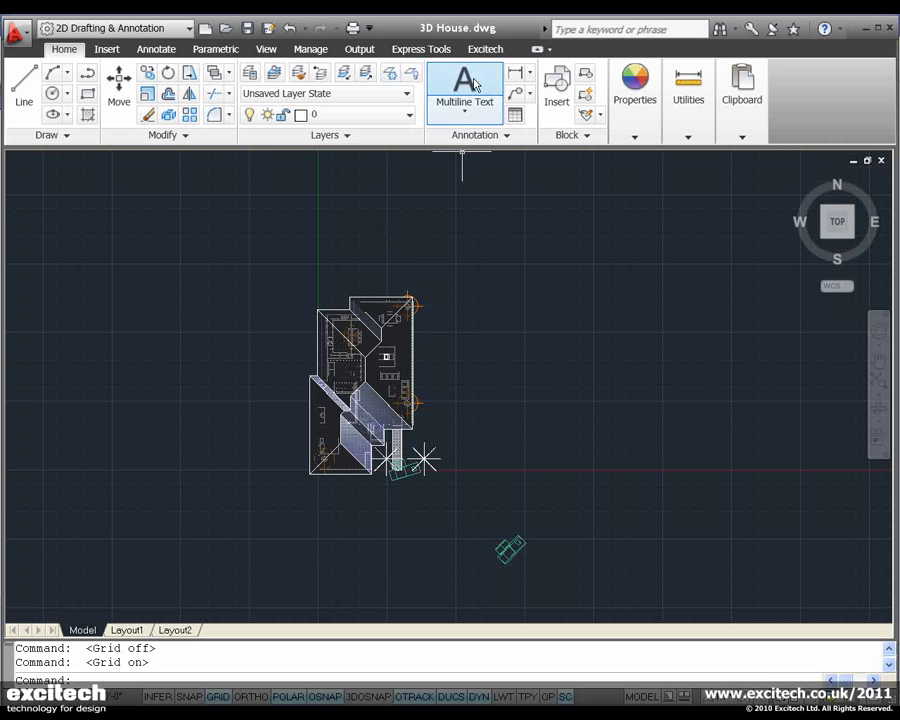
mouse_move(484, 48)
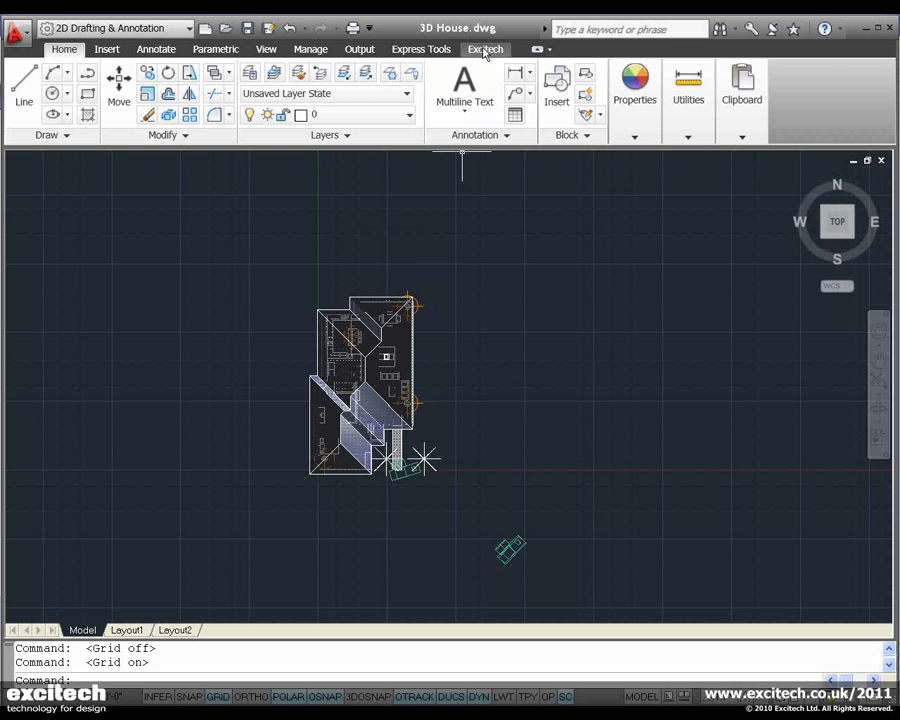
click(484, 48)
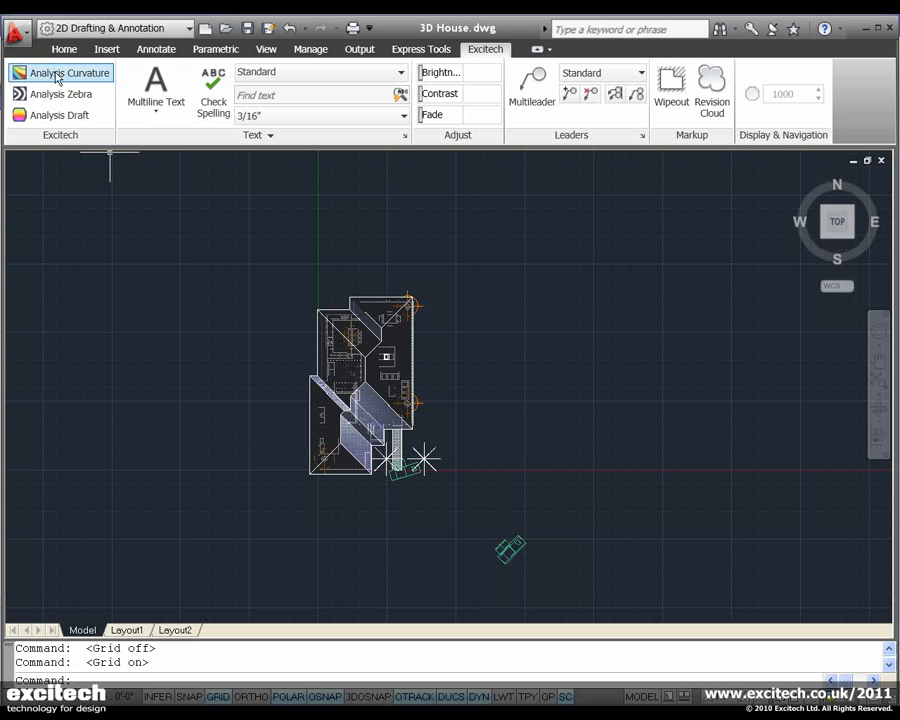
mouse_move(58, 148)
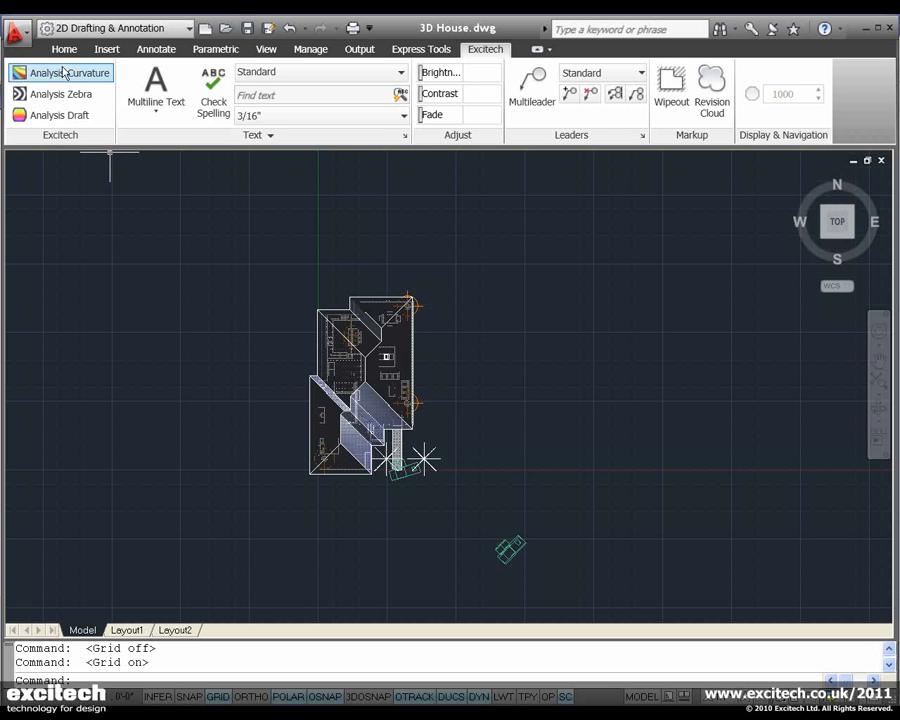
mouse_move(56, 94)
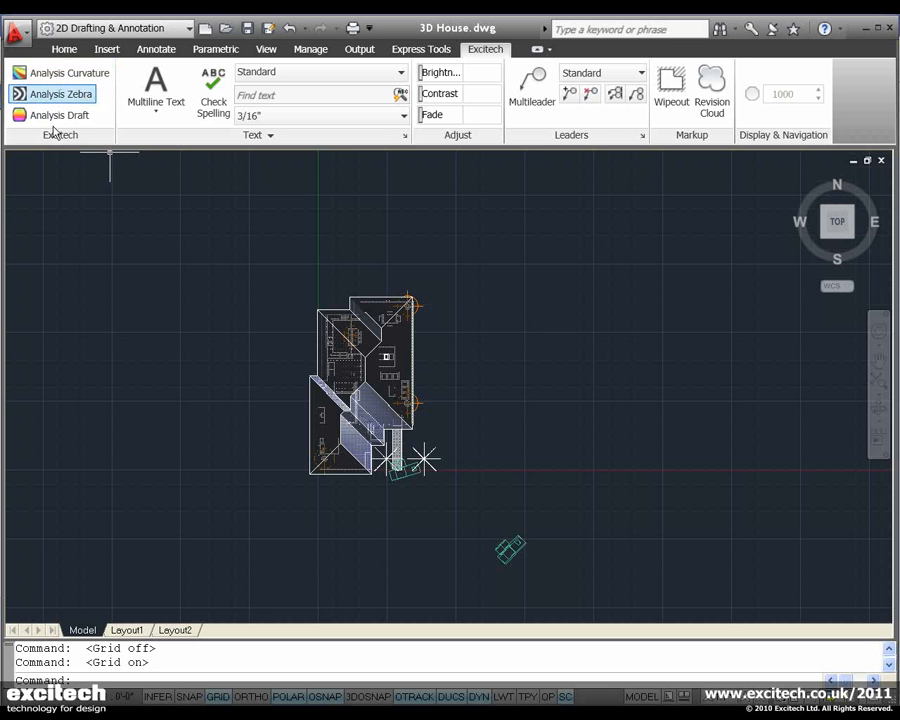
mouse_move(56, 114)
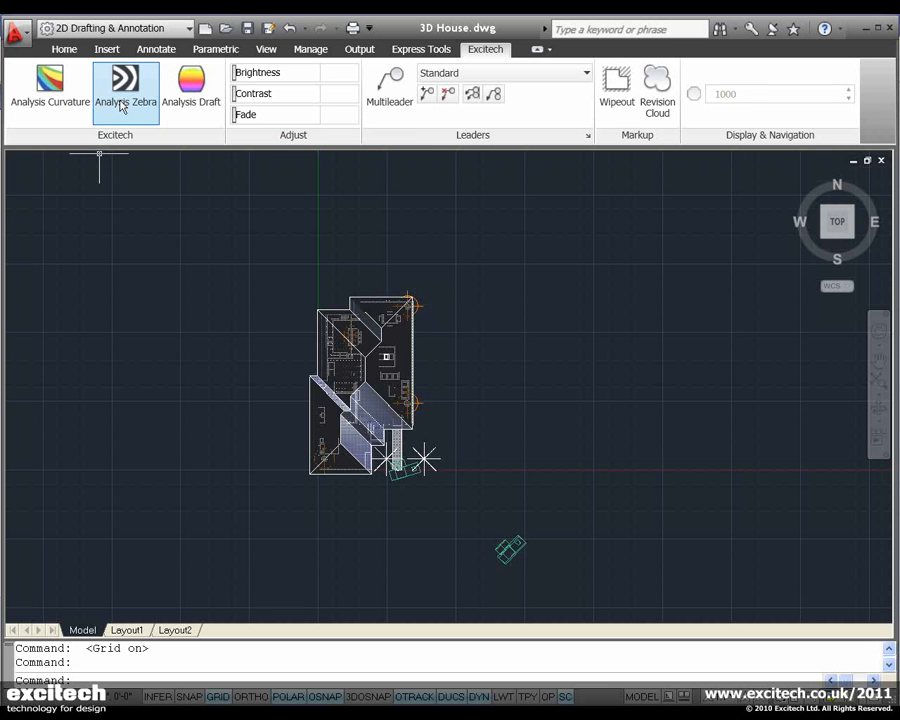
mouse_move(318, 220)
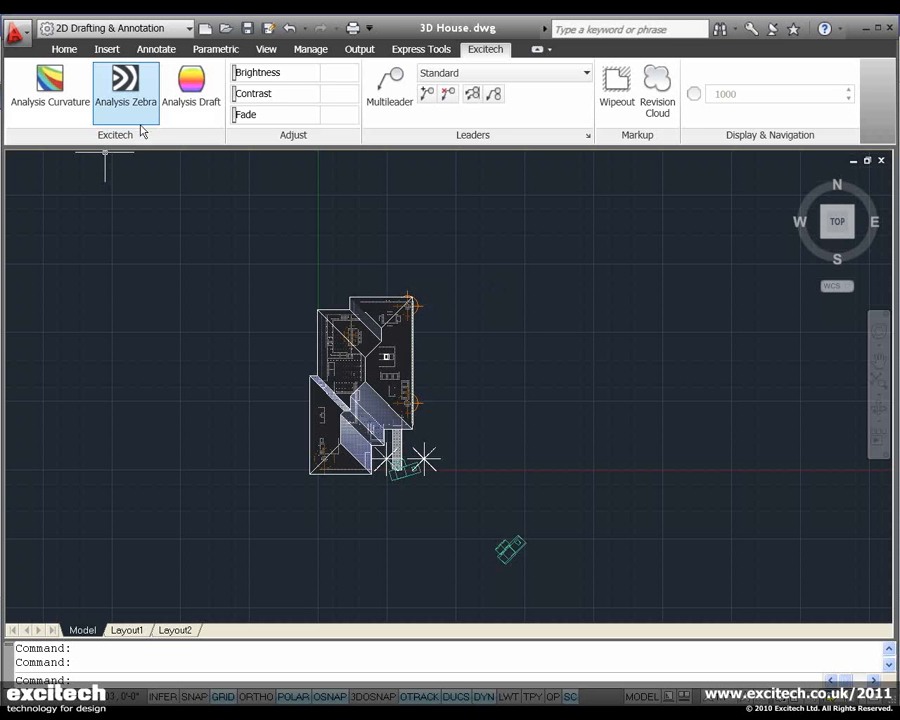
mouse_move(126, 140)
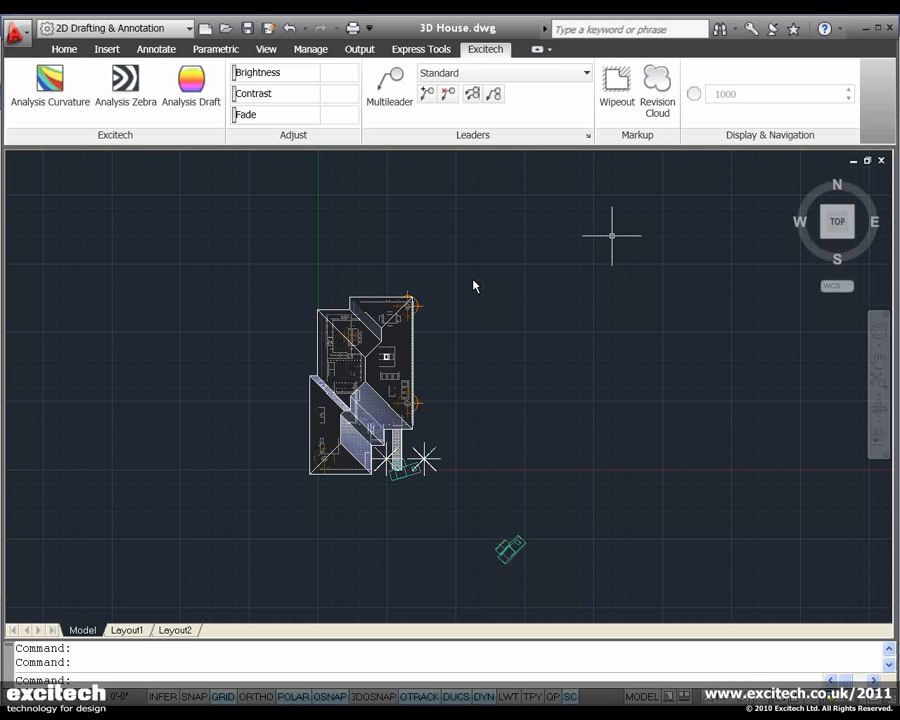
mouse_move(612, 220)
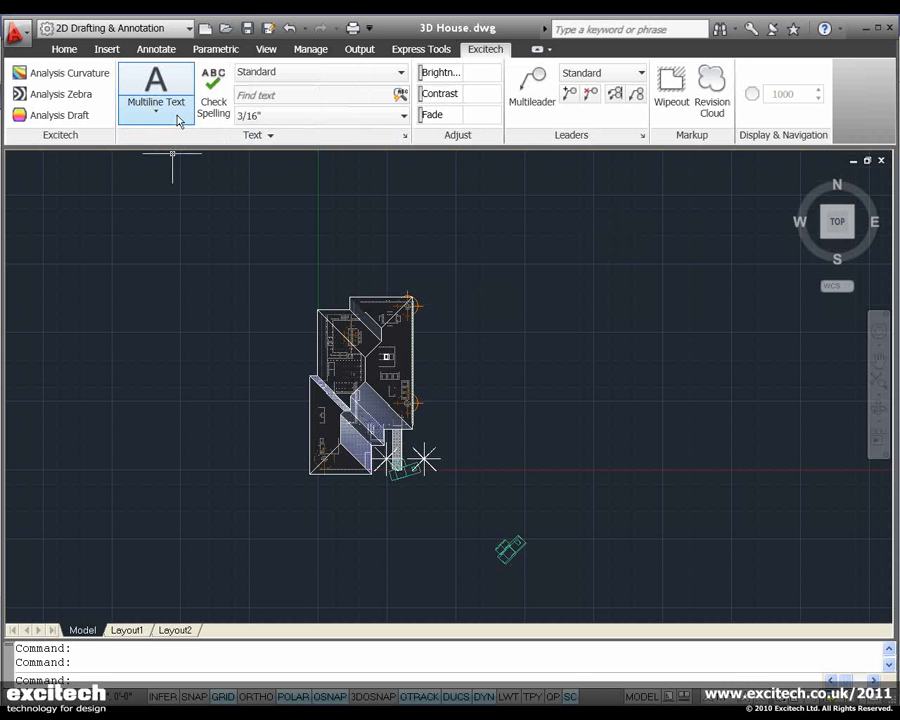
mouse_move(62, 94)
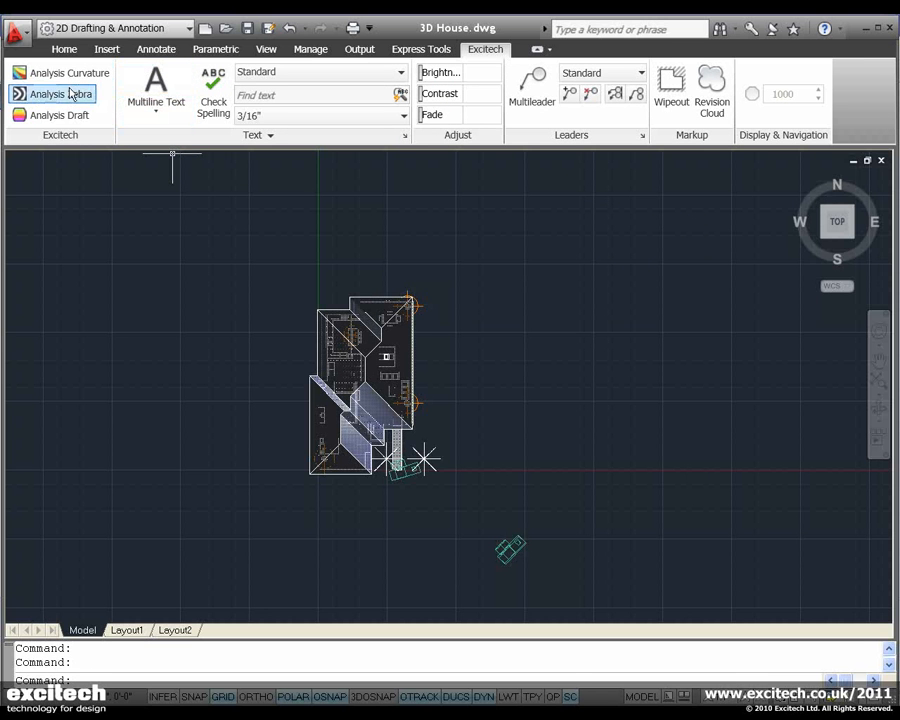
mouse_move(580, 272)
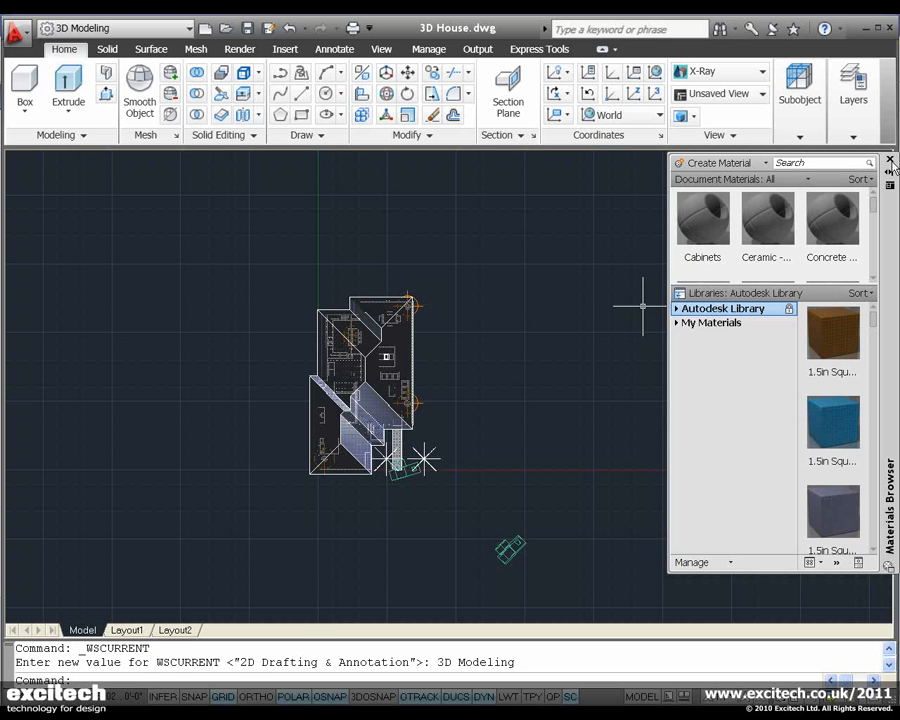
Close the Materials Browser palette in the 3D Modeling workspace.
click(890, 160)
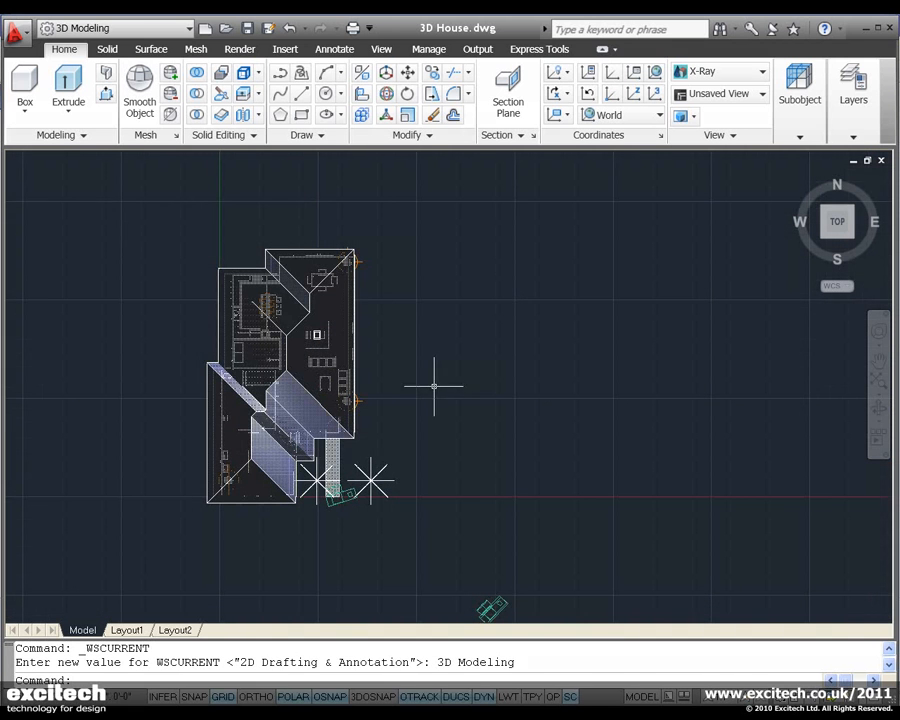
mouse_move(442, 422)
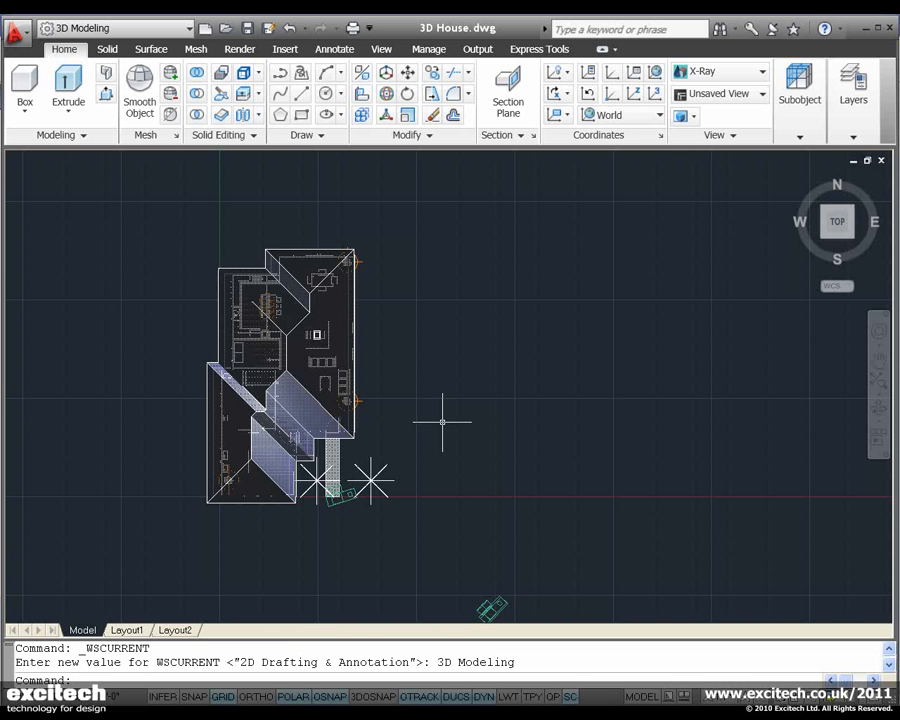
Zoom in on the top view of the house plan.
click(284, 380)
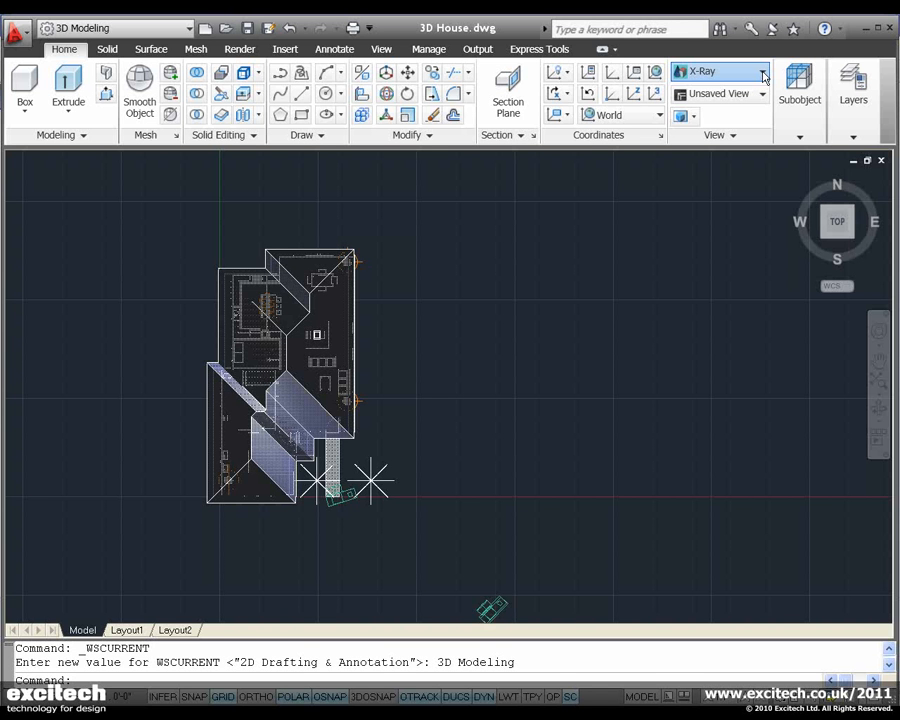
mouse_move(828, 148)
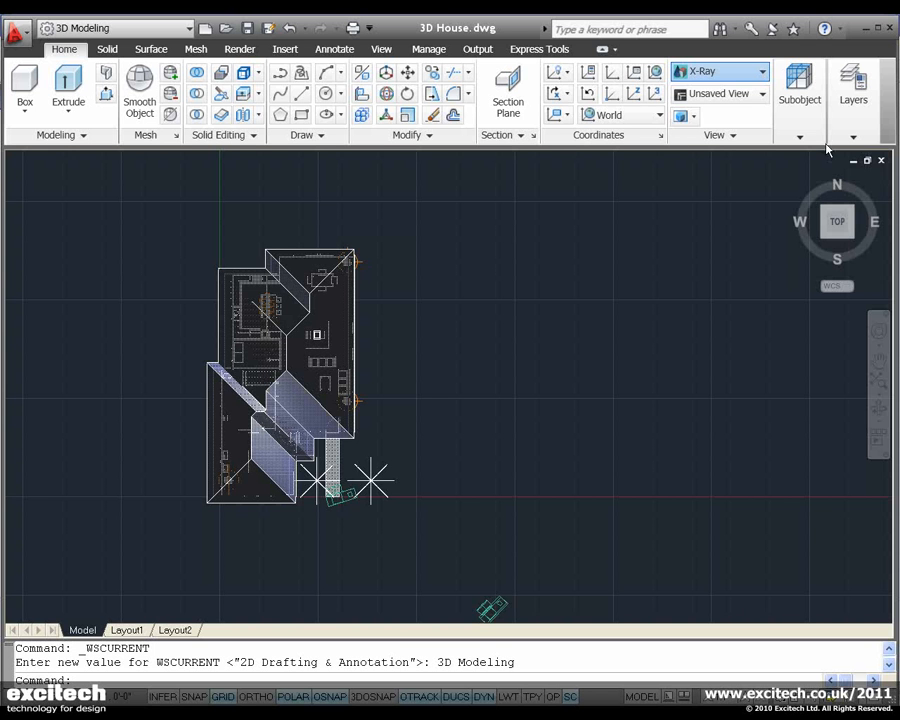
mouse_move(836, 232)
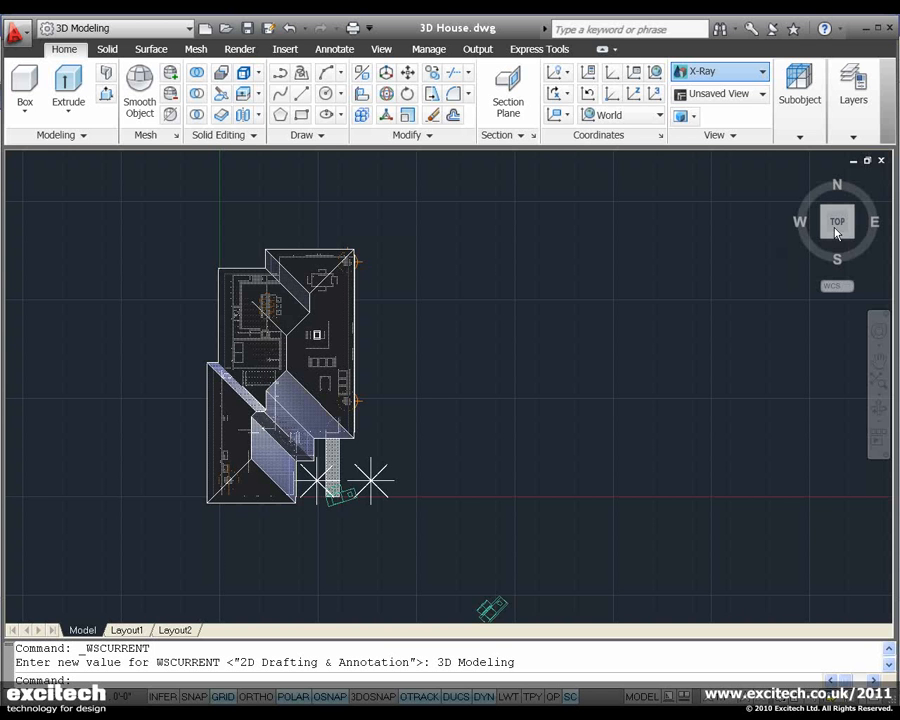
mouse_move(644, 132)
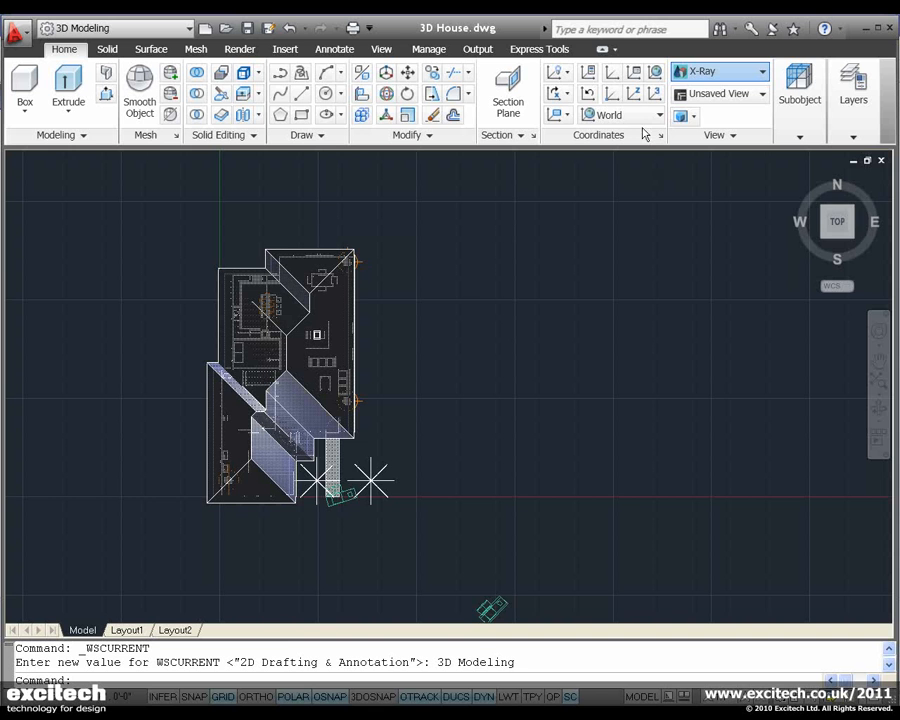
mouse_move(858, 240)
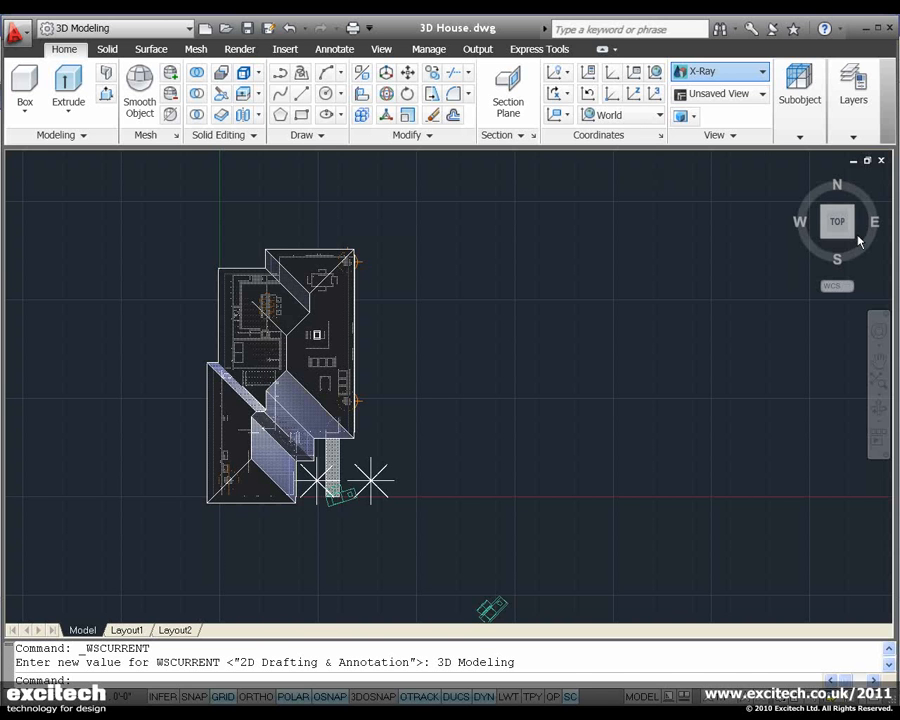
mouse_move(776, 352)
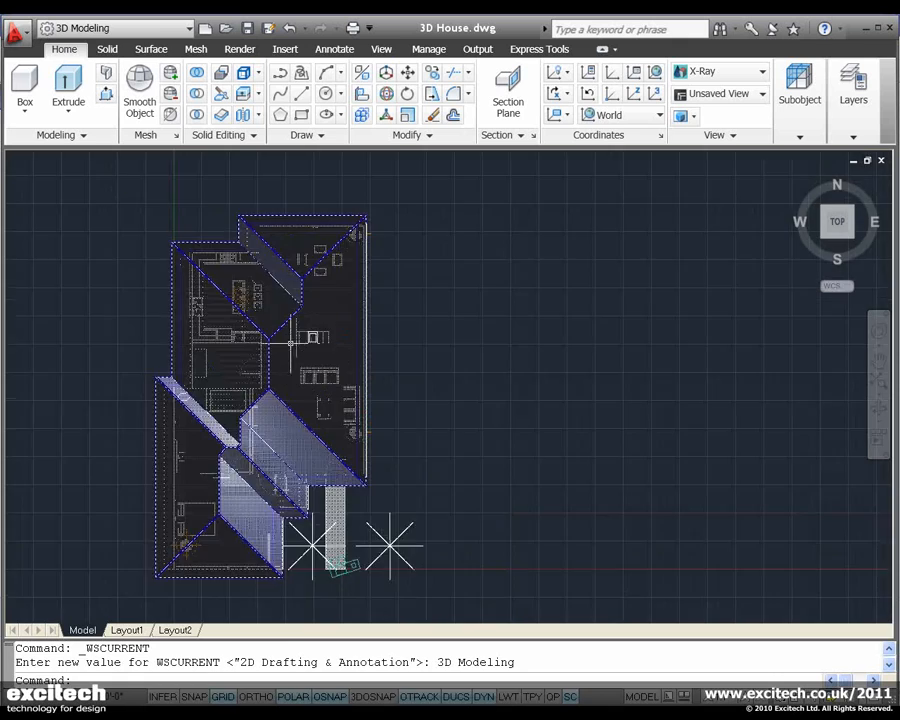
Orbit the house into a 3D view, then return to the World plan view with PLAN.
drag(300, 400, 330, 290)
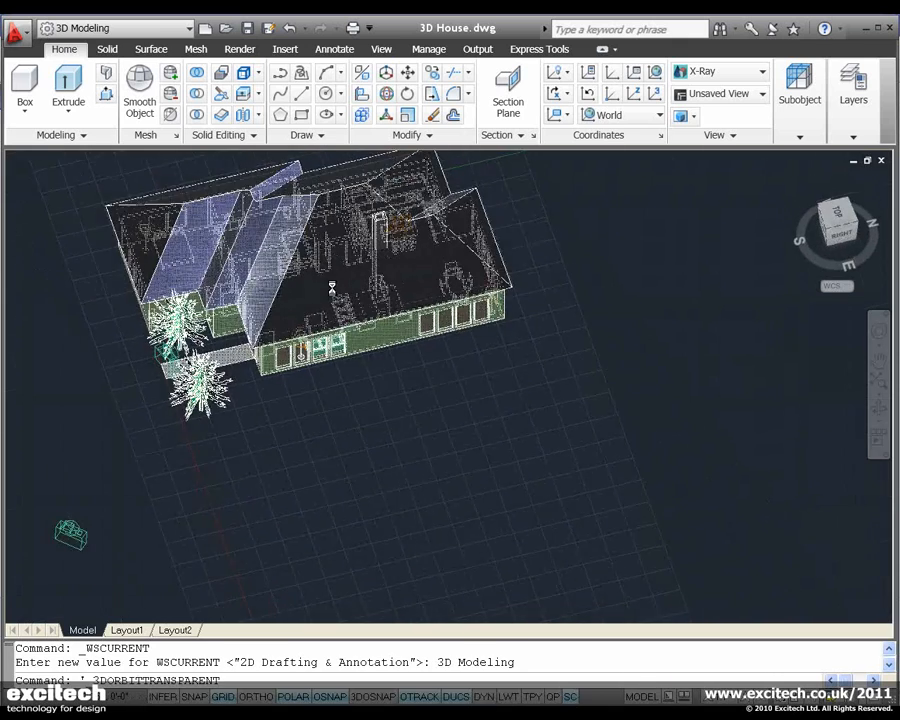
drag(332, 288, 382, 352)
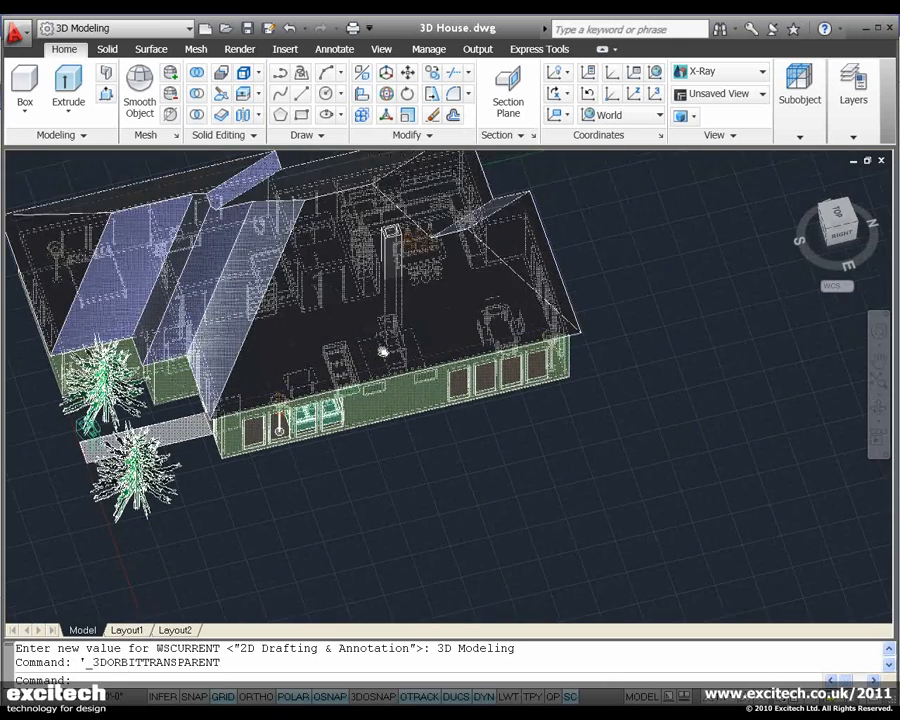
drag(380, 350, 410, 280)
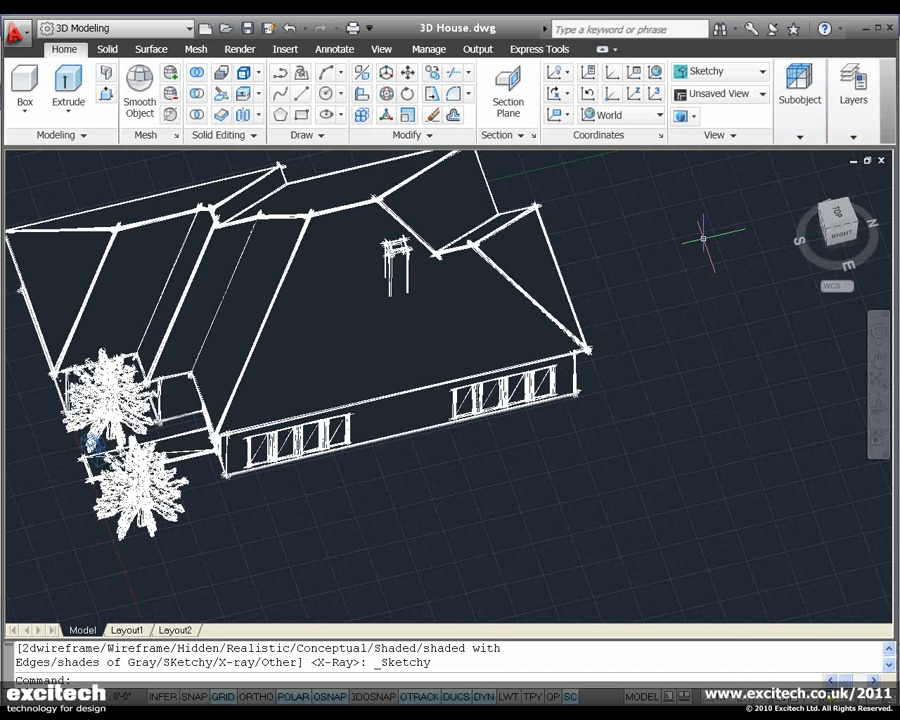
text(plan)
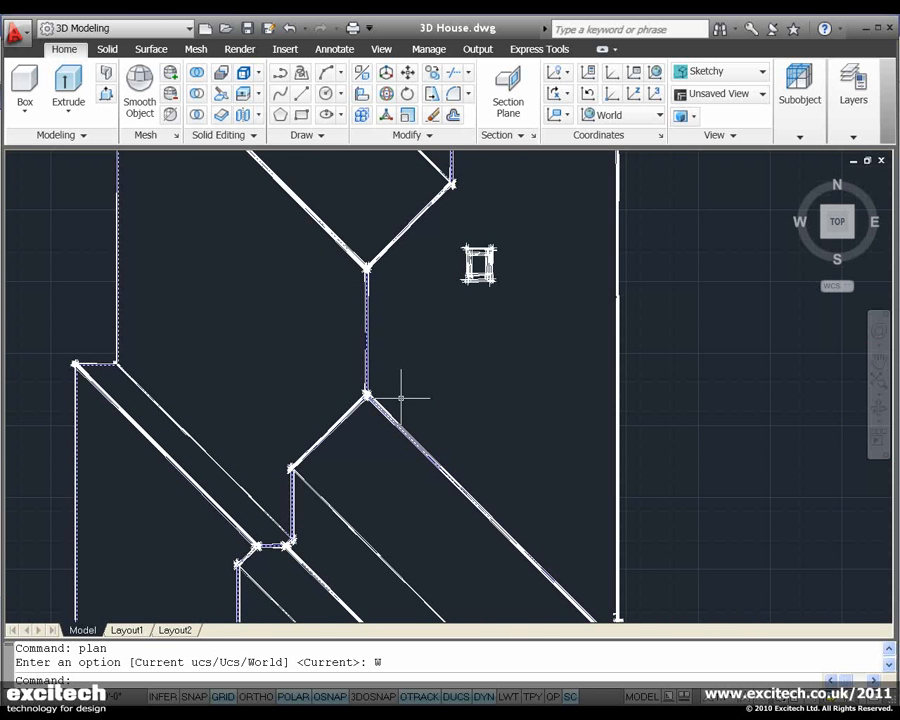
mouse_move(438, 384)
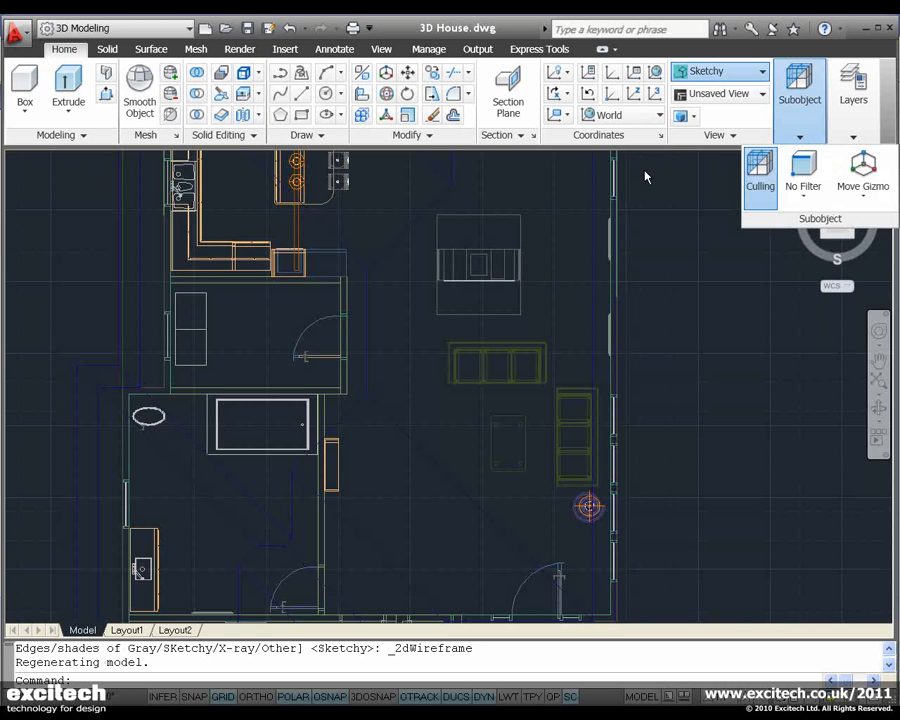
Close the Subobject selection panel in the 2D Wireframe view.
click(718, 72)
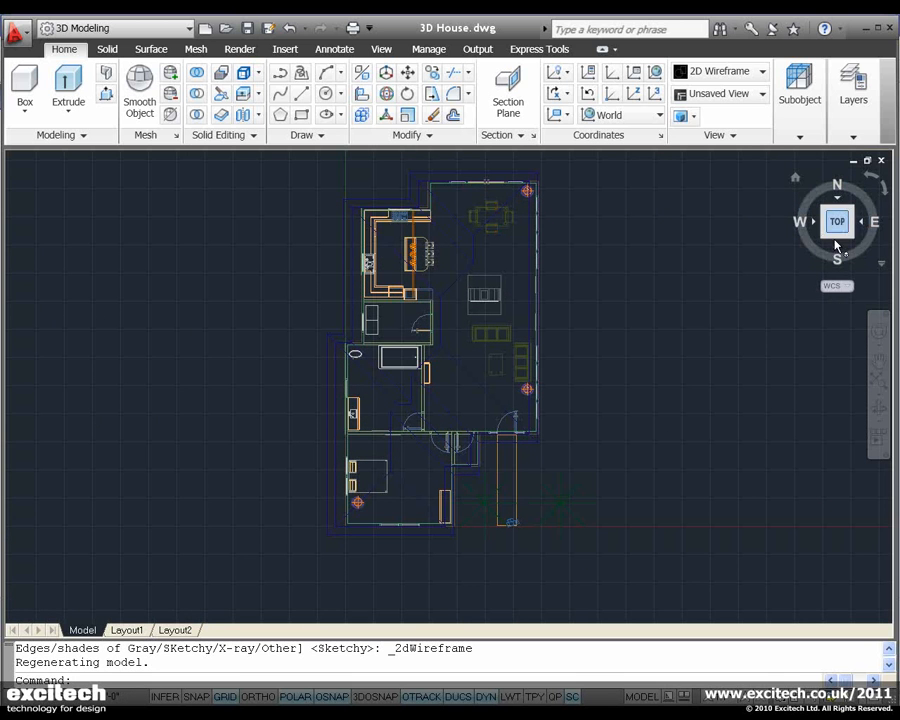
mouse_move(404, 318)
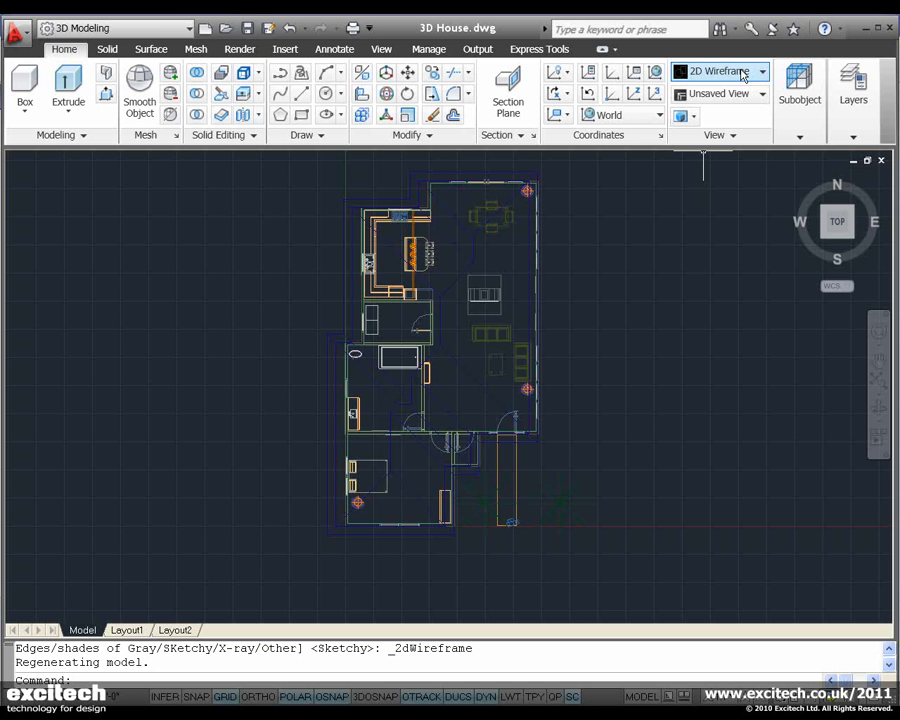
mouse_move(836, 220)
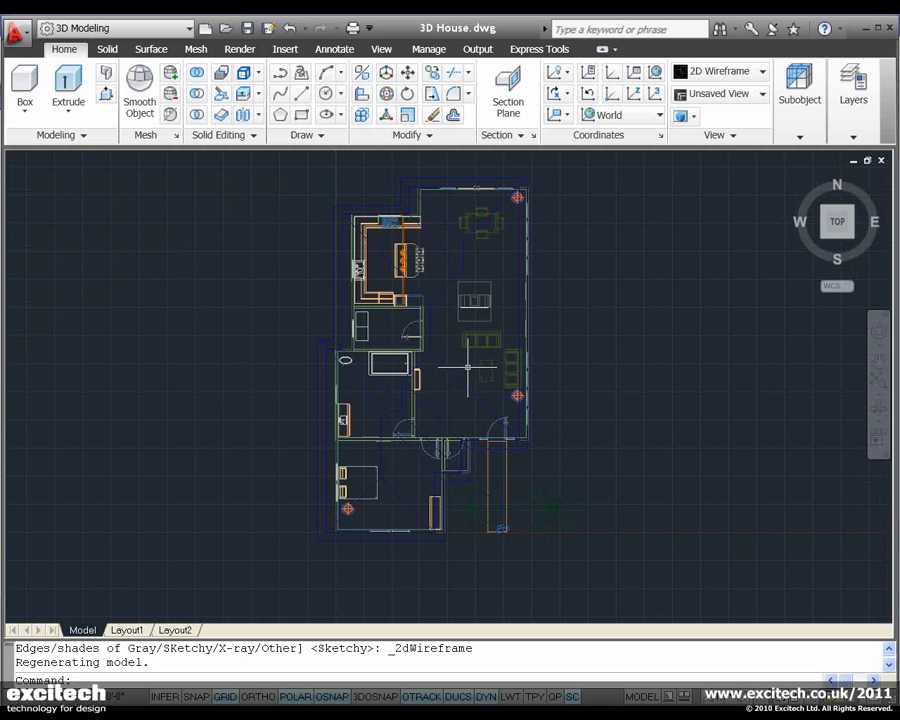
mouse_move(428, 324)
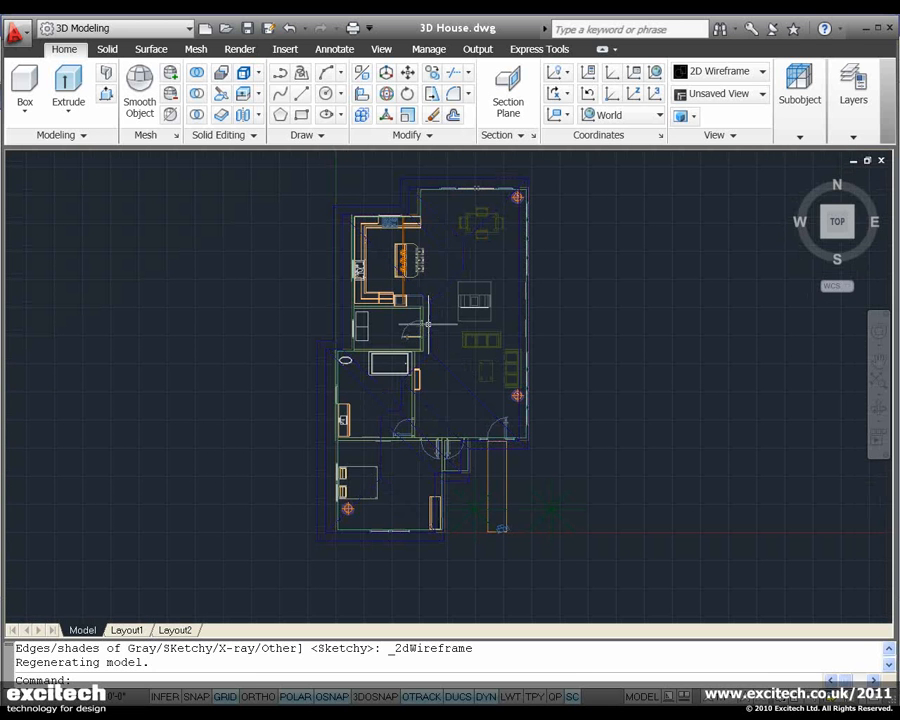
mouse_move(750, 344)
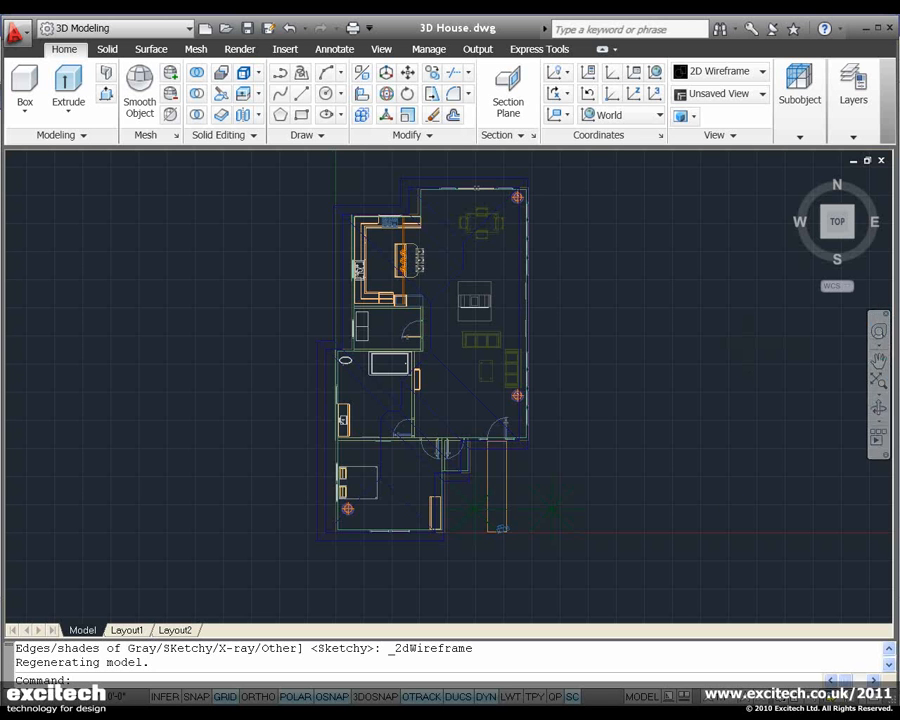
mouse_move(644, 610)
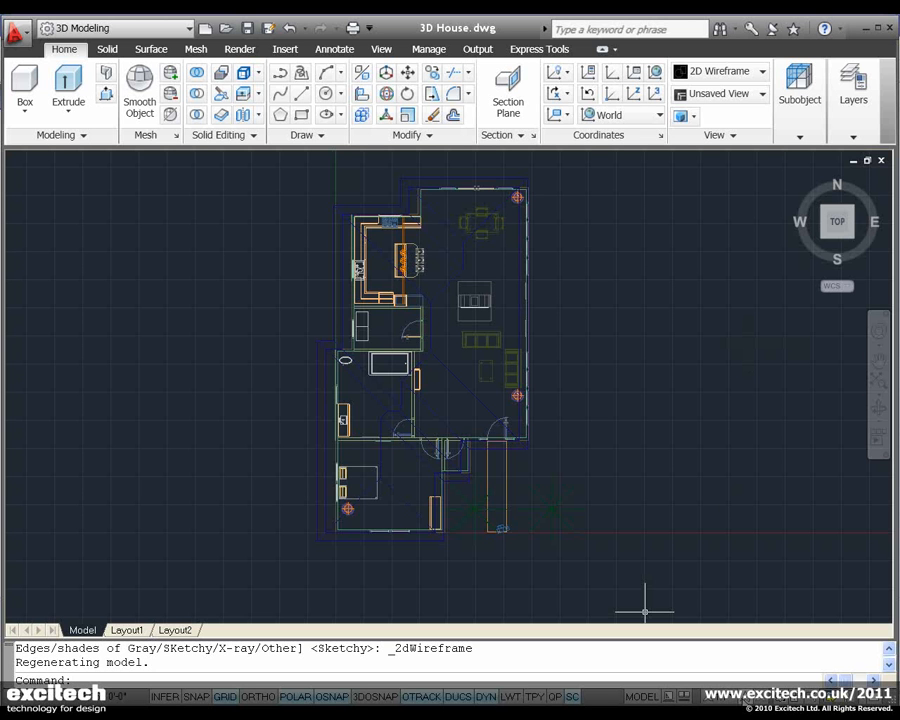